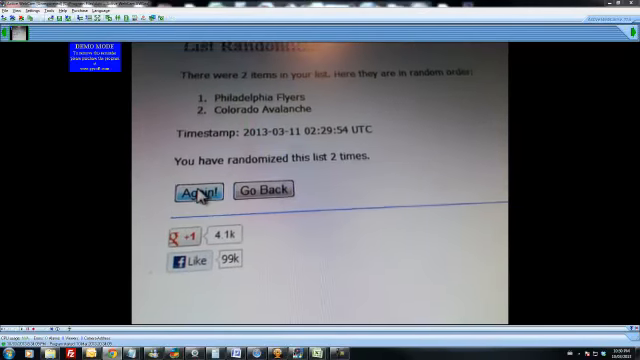
Reshuffle the Philadelphia Flyers and Colorado Avalanche list repeatedly until Flyers lands on top.
click(206, 190)
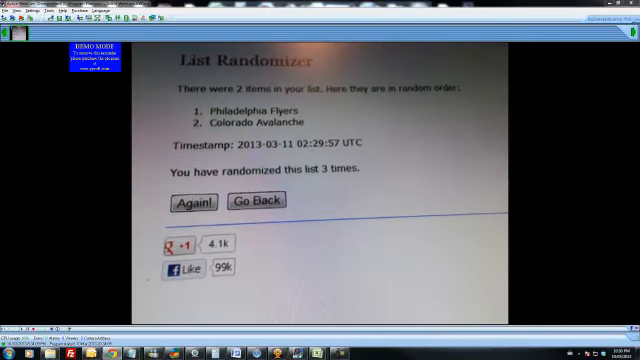
click(190, 202)
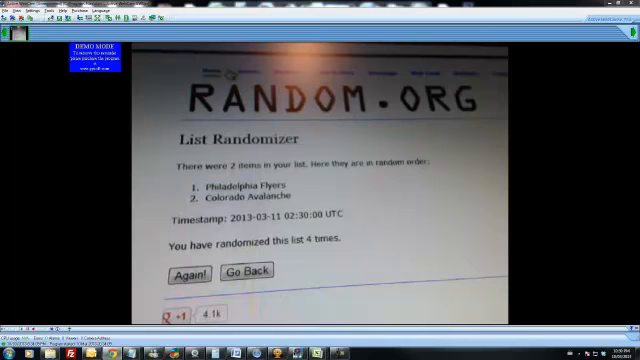
scroll(down, 3)
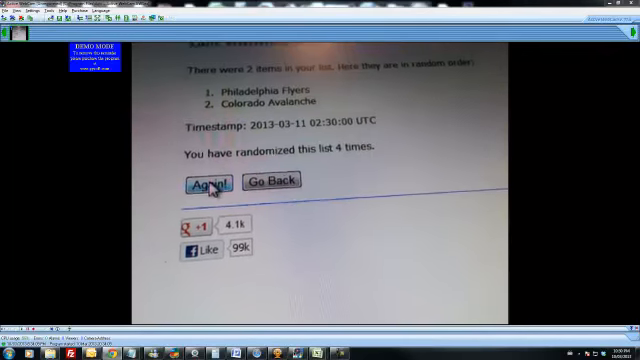
click(206, 184)
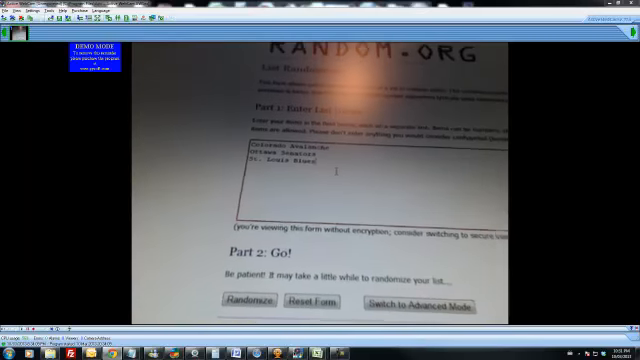
Randomize the new three-team list and reshuffle it until Colorado Avalanche is on top.
click(258, 302)
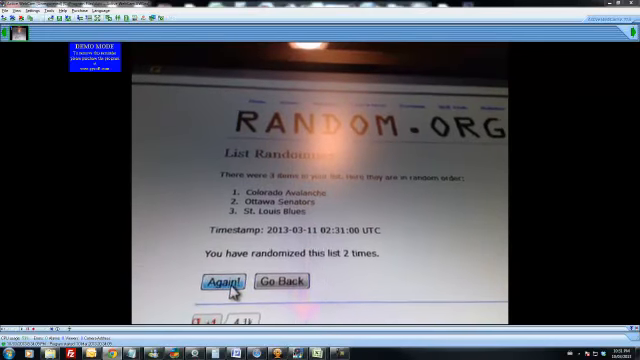
click(224, 282)
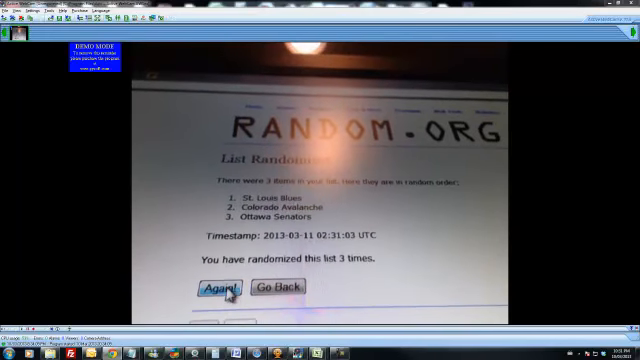
click(218, 290)
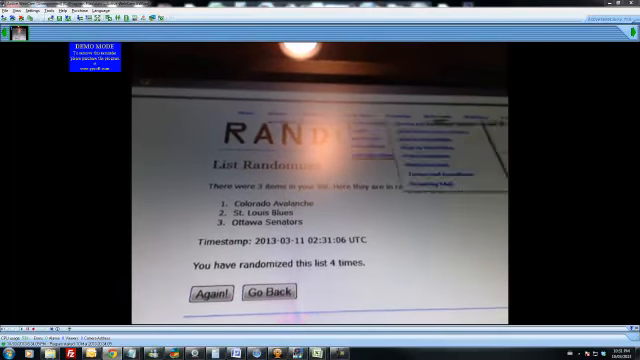
click(210, 296)
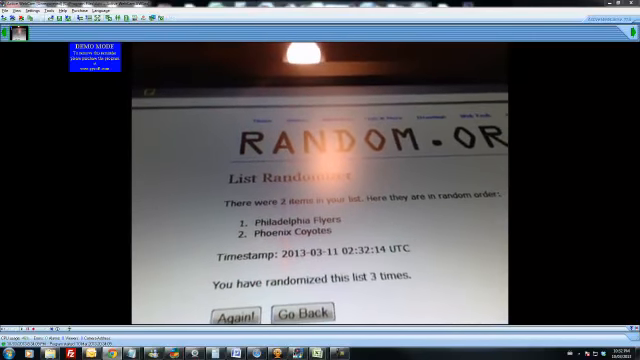
Reshuffle the Flyers and Coyotes list once more, leaving Phoenix Coyotes on top.
click(238, 316)
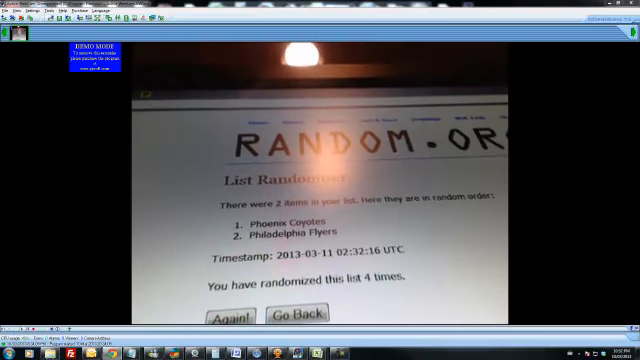